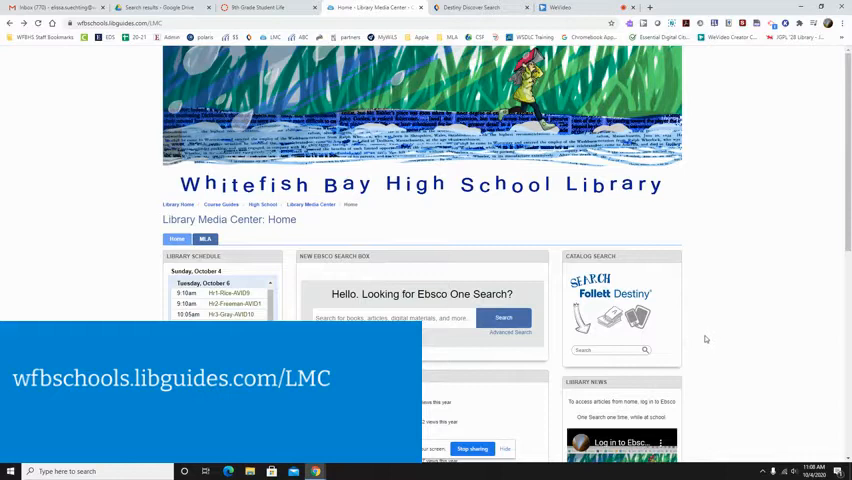
- Scroll down the library home page toward the Destiny catalog search box
scroll(down, 3)
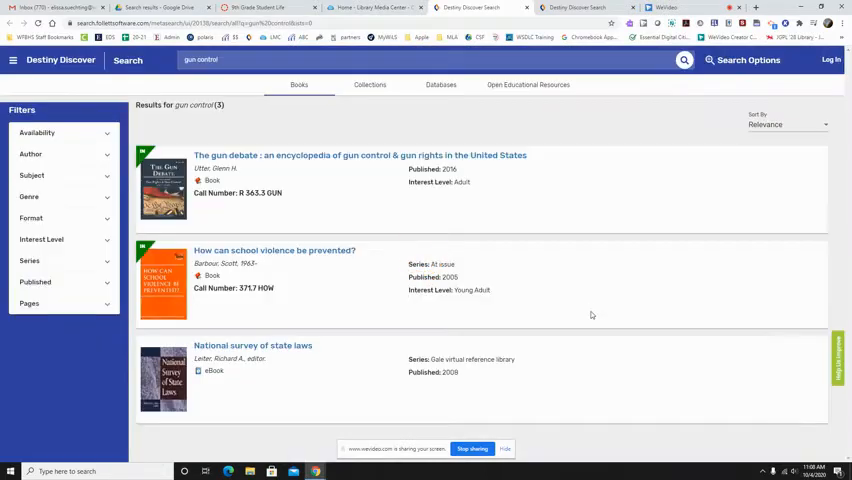
mouse_move(292, 162)
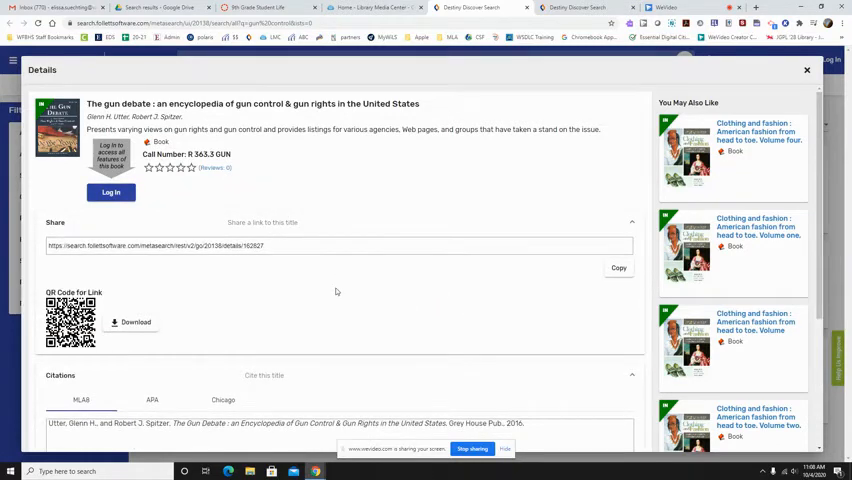
- Scroll the gun control results down to The gun debate encyclopedia entry
scroll(down, 3)
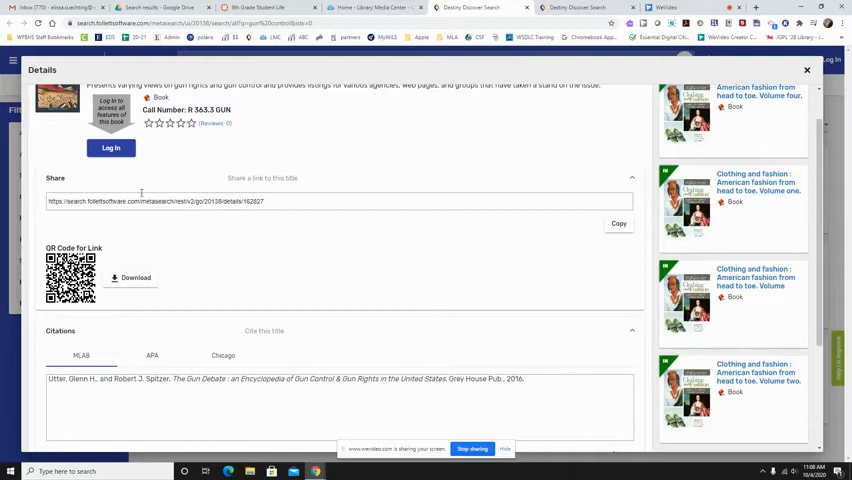
scroll(down, 3)
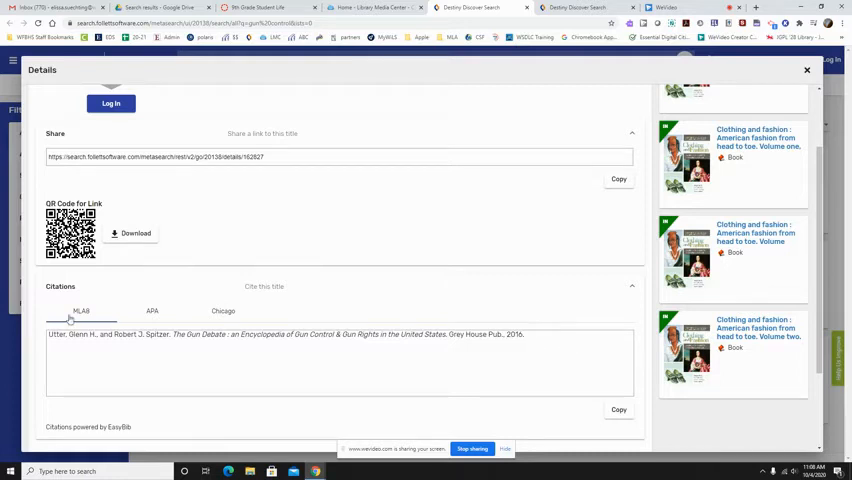
mouse_move(146, 352)
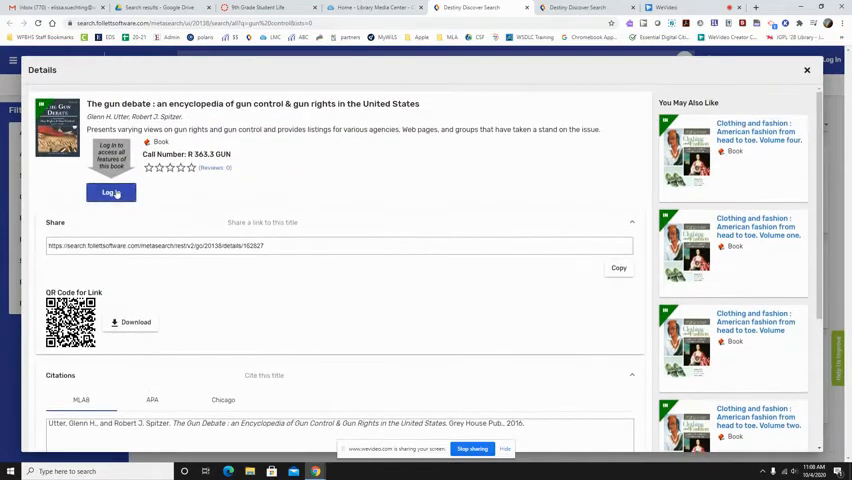
- Sign in via Google with the school account and place a hold on The gun debate
click(110, 192)
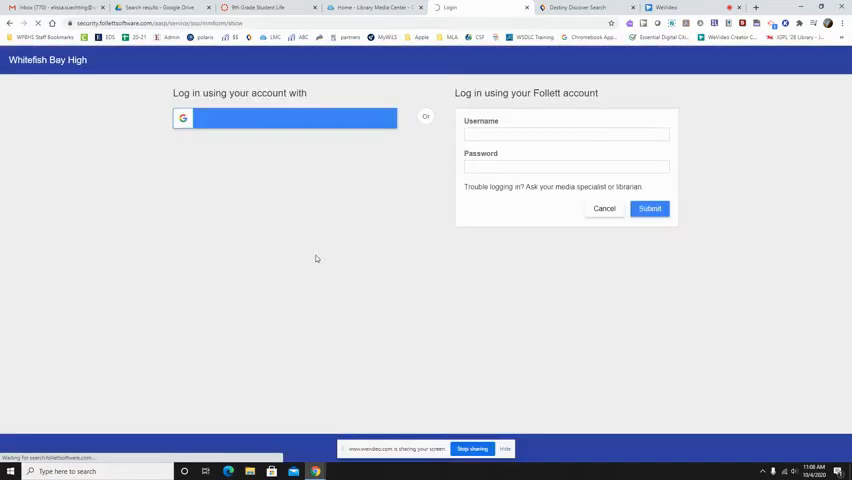
click(284, 118)
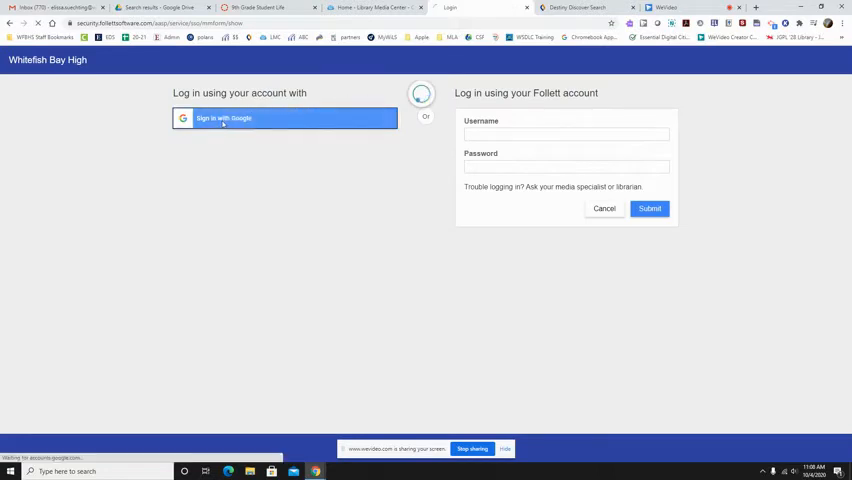
click(284, 118)
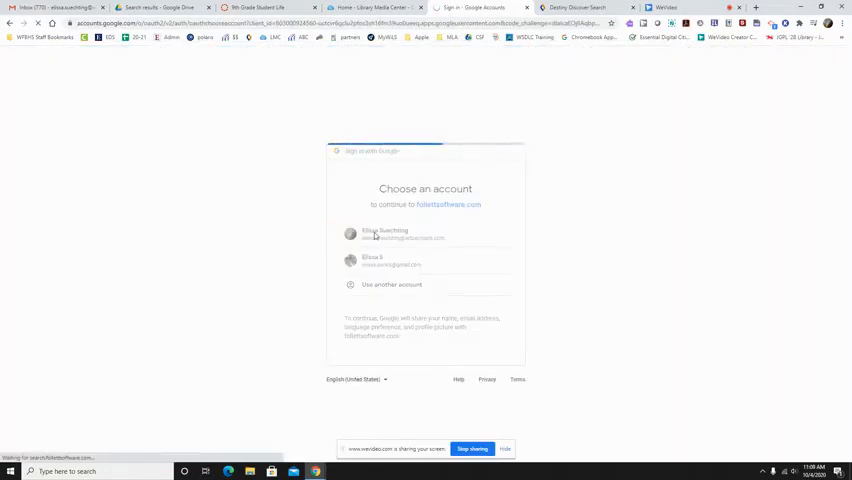
click(384, 234)
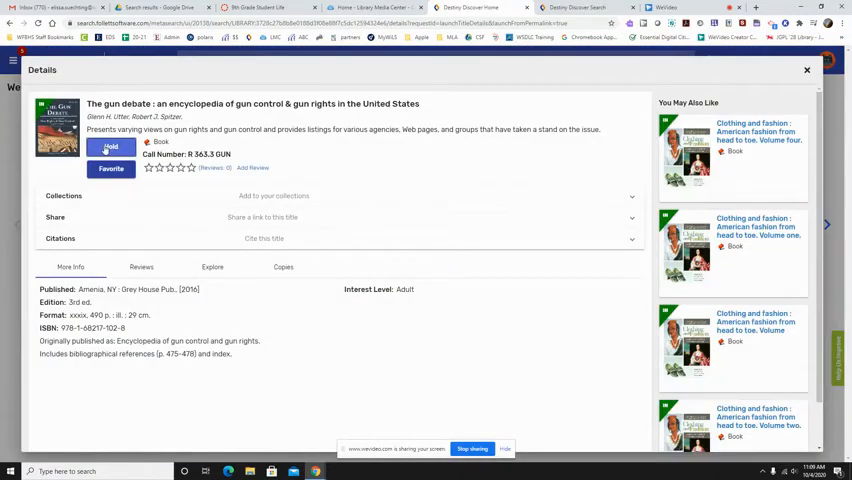
click(110, 148)
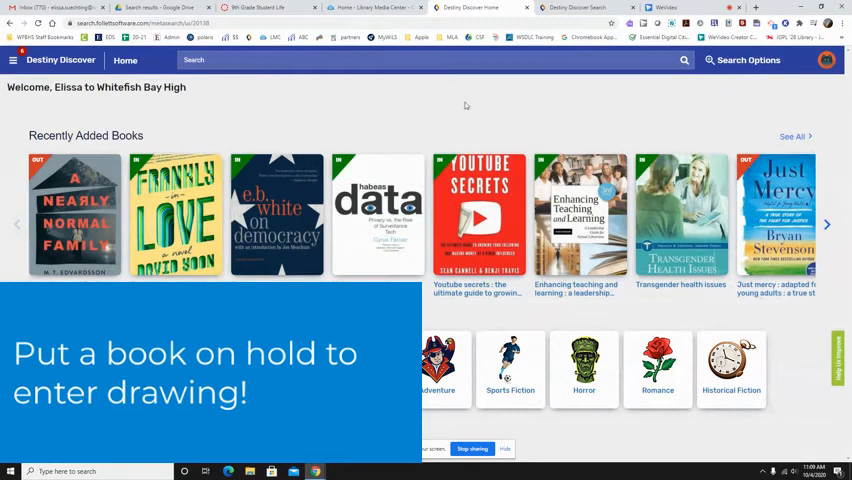
mouse_move(238, 120)
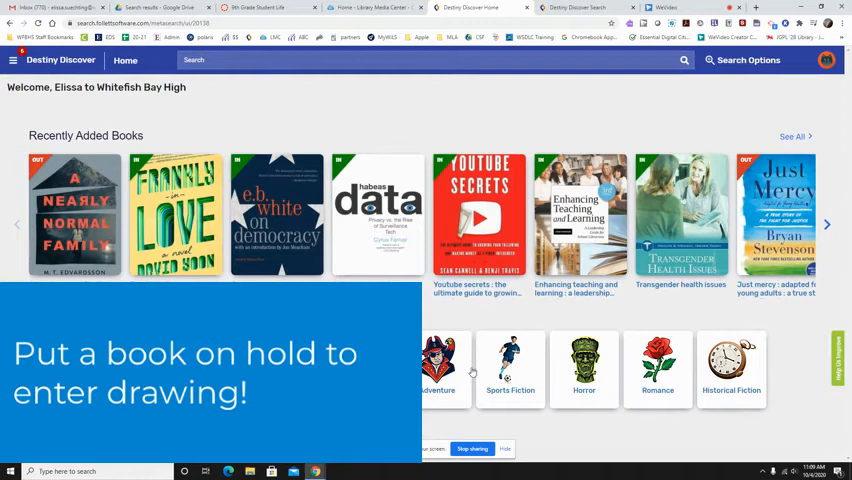
mouse_move(676, 378)
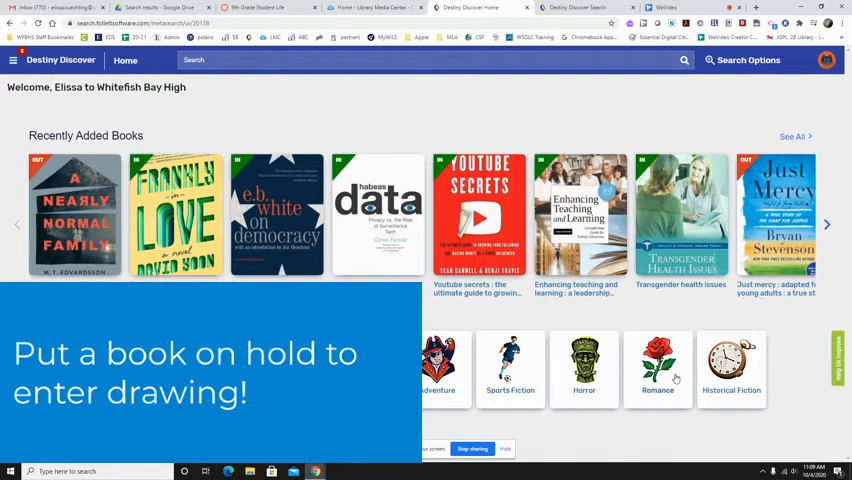
click(824, 224)
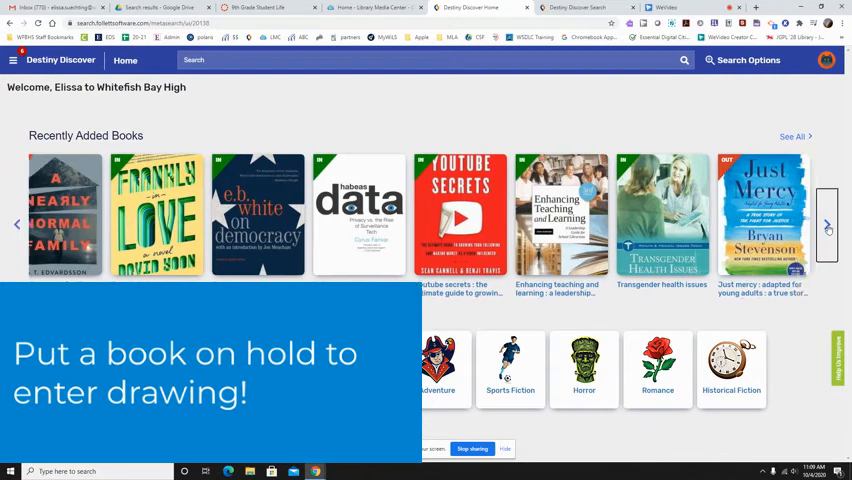
click(828, 224)
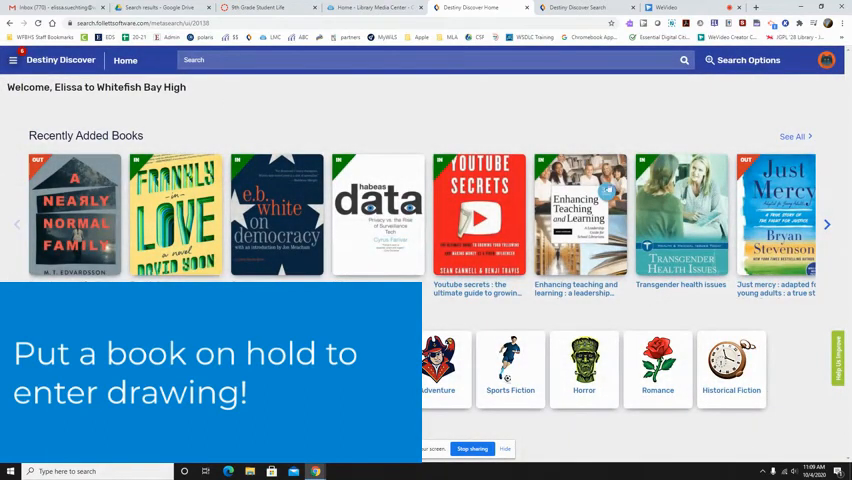
mouse_move(518, 108)
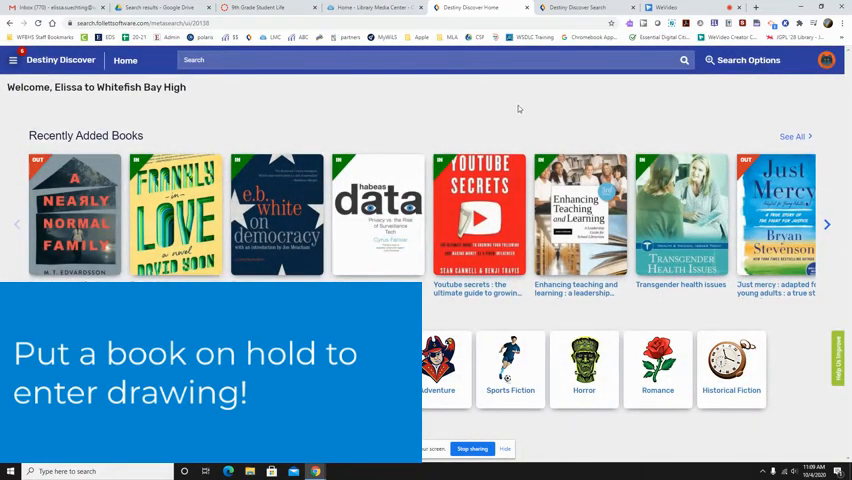
mouse_move(518, 112)
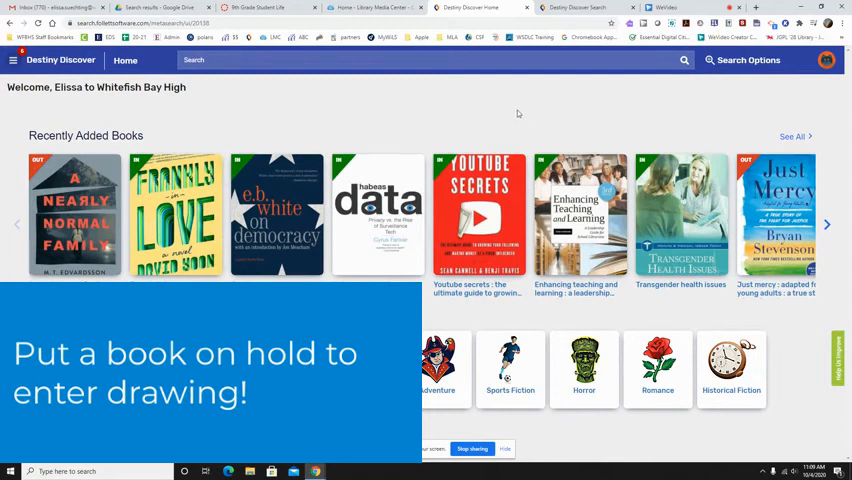
mouse_move(500, 116)
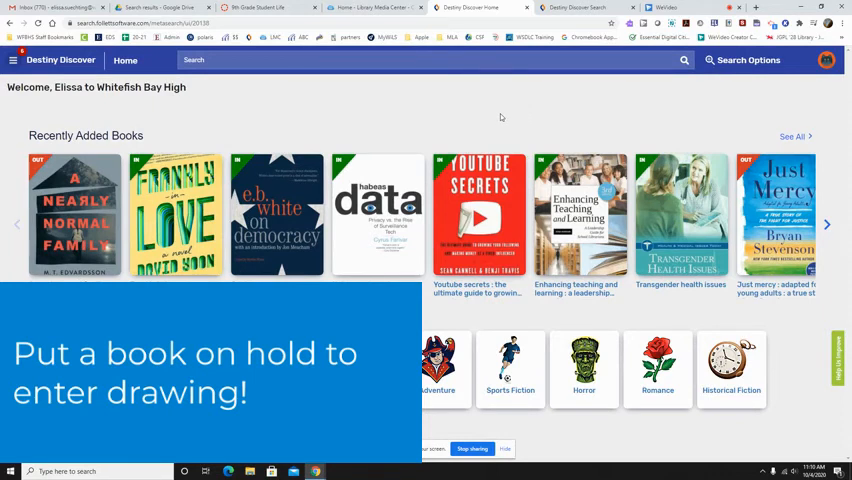